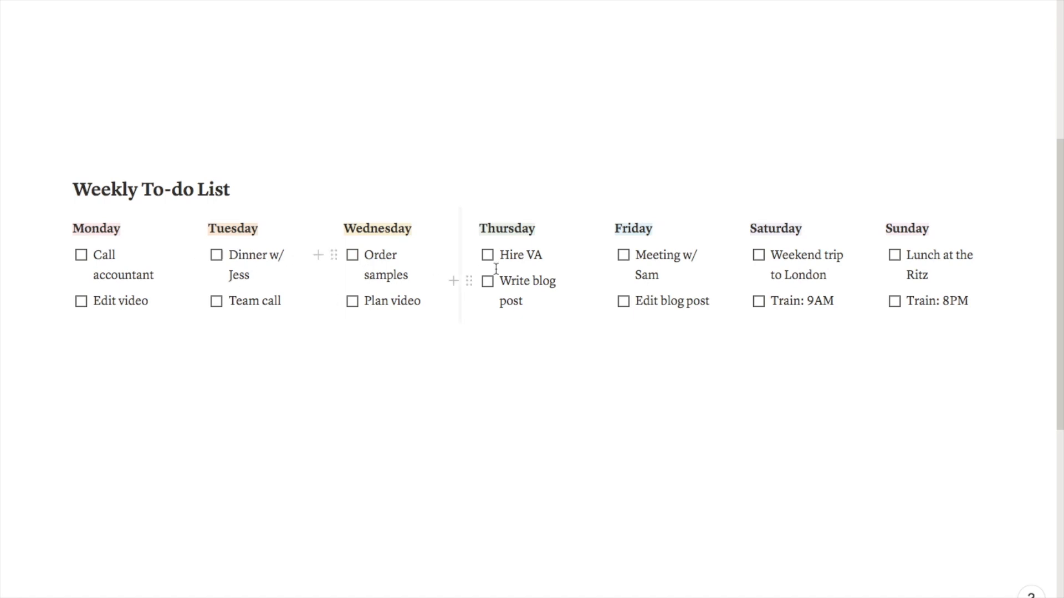
Place the cursor on a new empty line below the Weekly To-do List
left_click(487, 255)
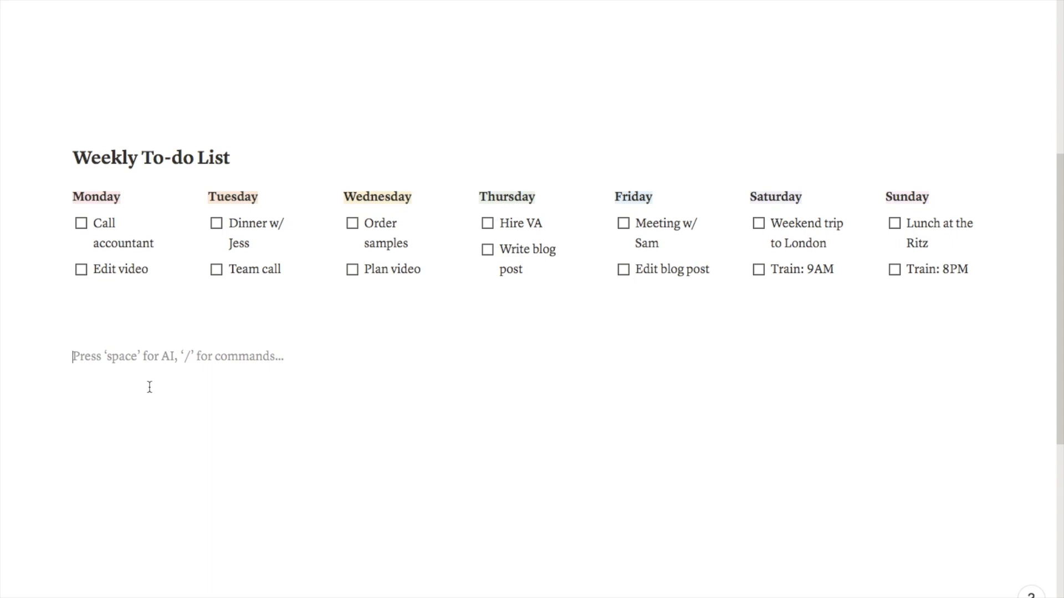
Insert a 3-column block via /columns and fill Monday and Tuesday headings with /to-do checkboxes
type("/co")
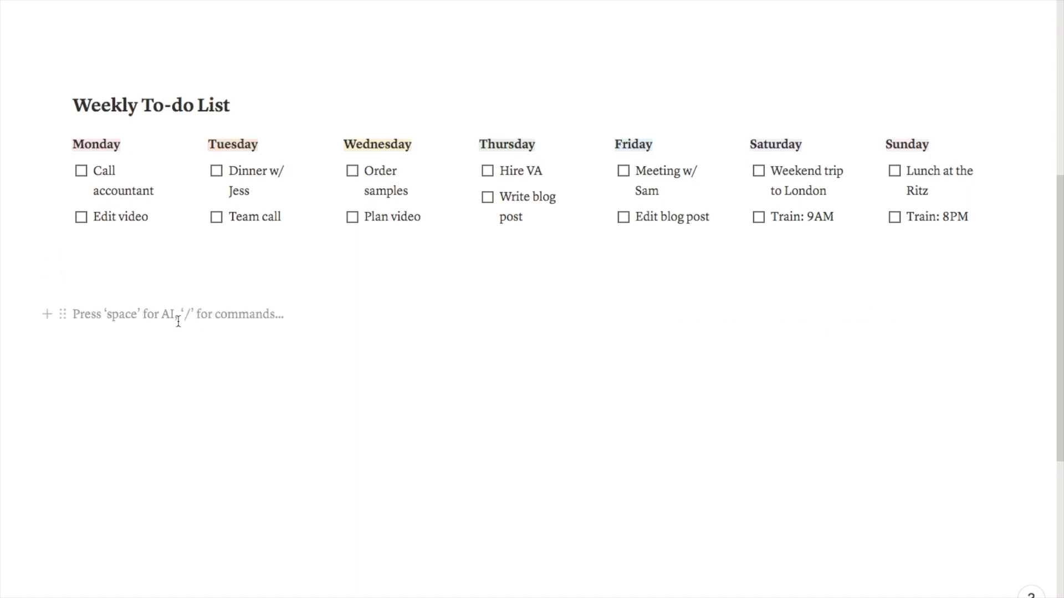
type("Monday")
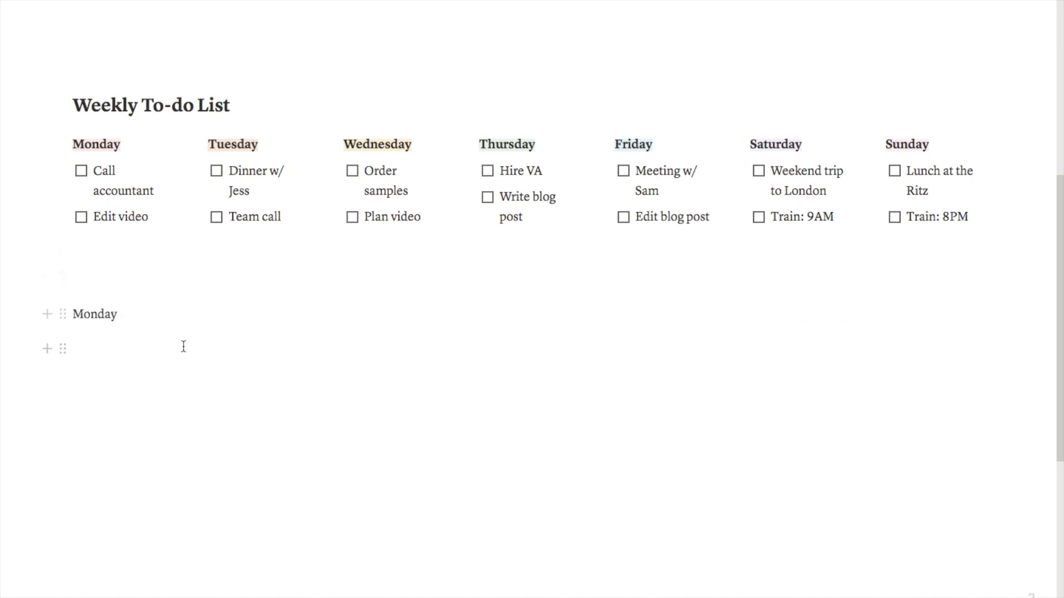
type("/to")
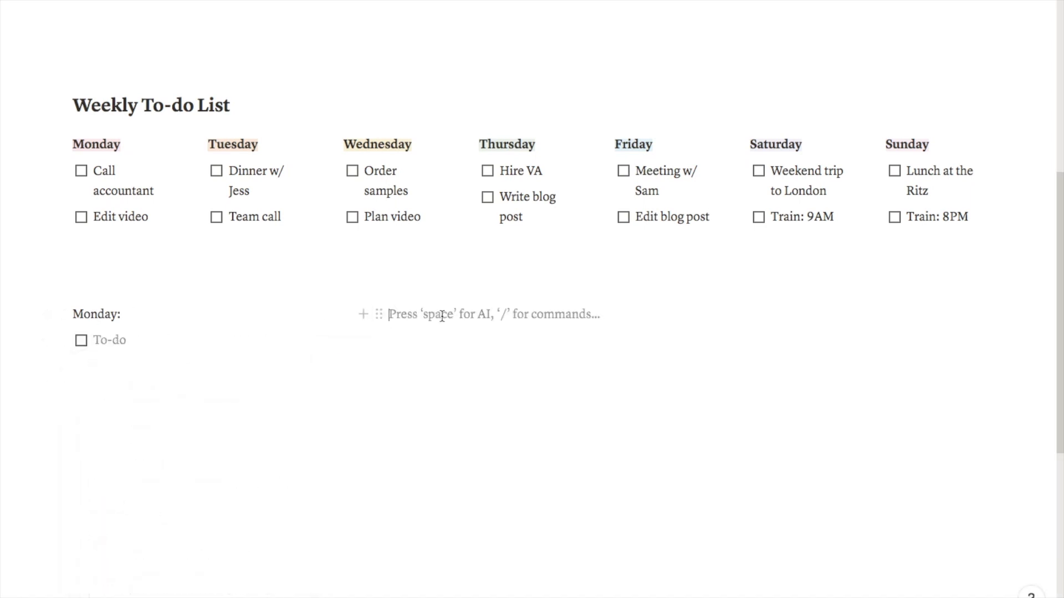
type("Tuesday:")
type("Wednesday:")
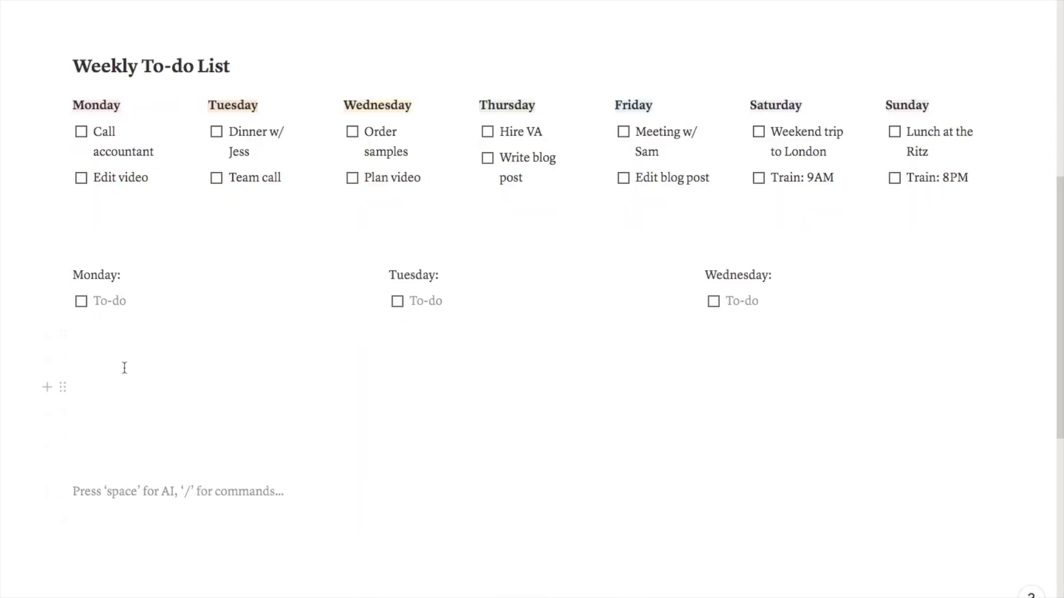
Add a /to-do item before swapping the columns for stacked Monday–Sunday headings
type("/to")
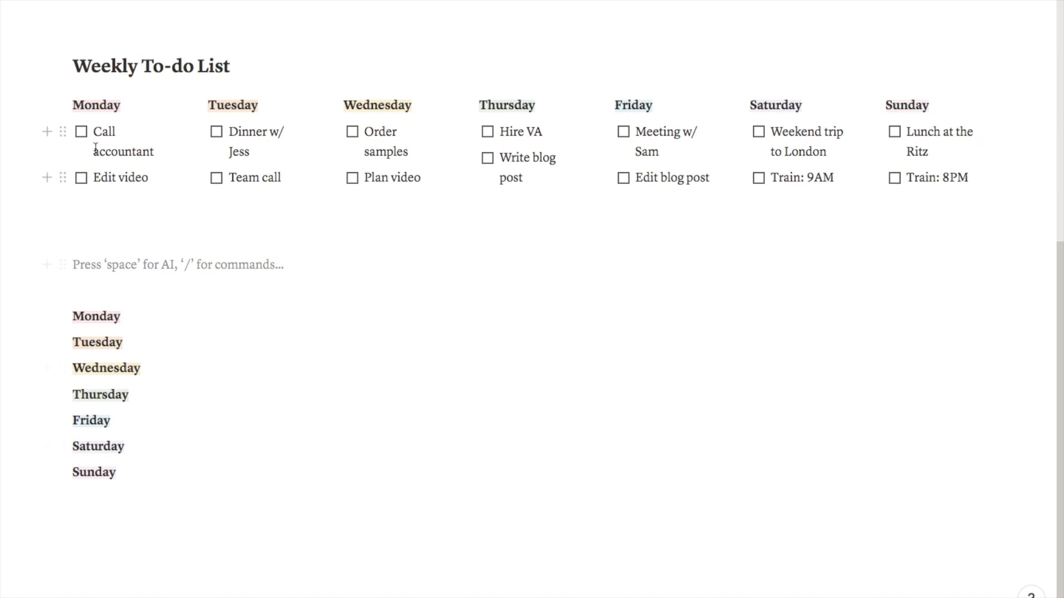
mouse_move(374, 269)
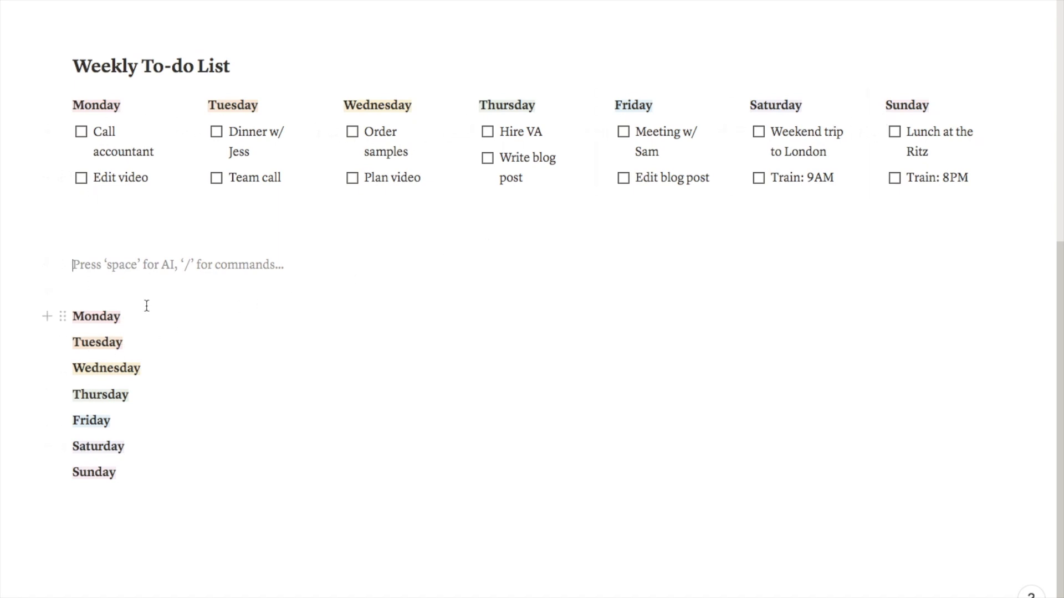
mouse_move(65, 342)
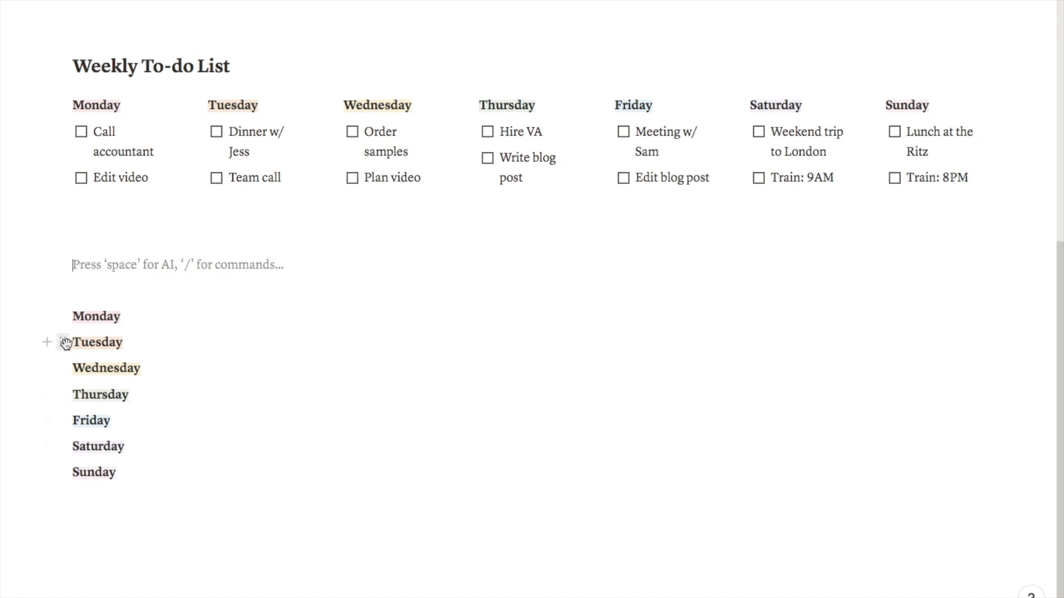
Drag Tuesday, Wednesday and Thursday beside Monday to form a row of day columns
left_click_drag(95, 342, 291, 342)
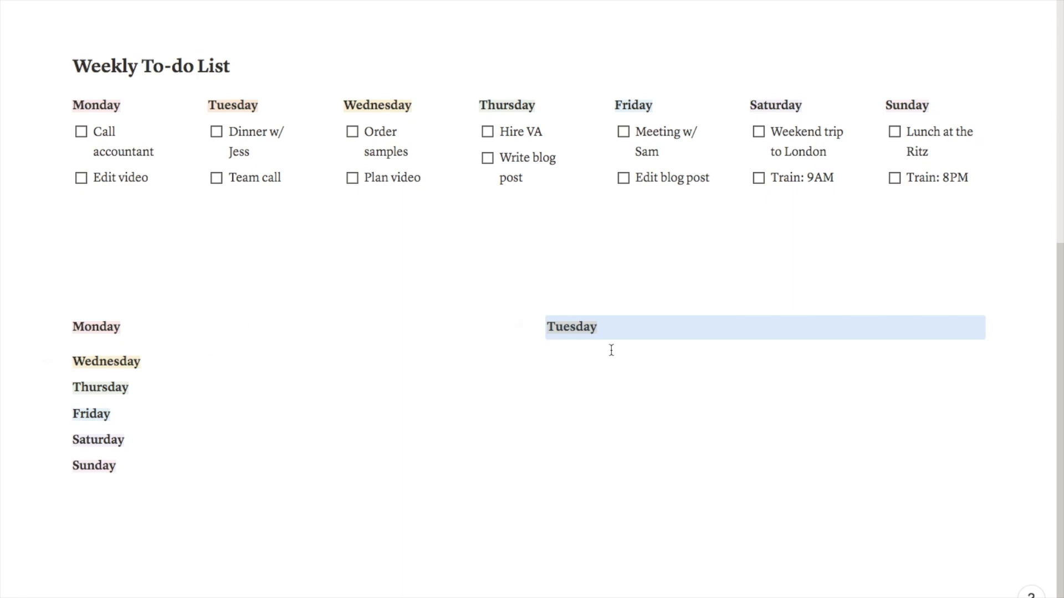
mouse_move(62, 361)
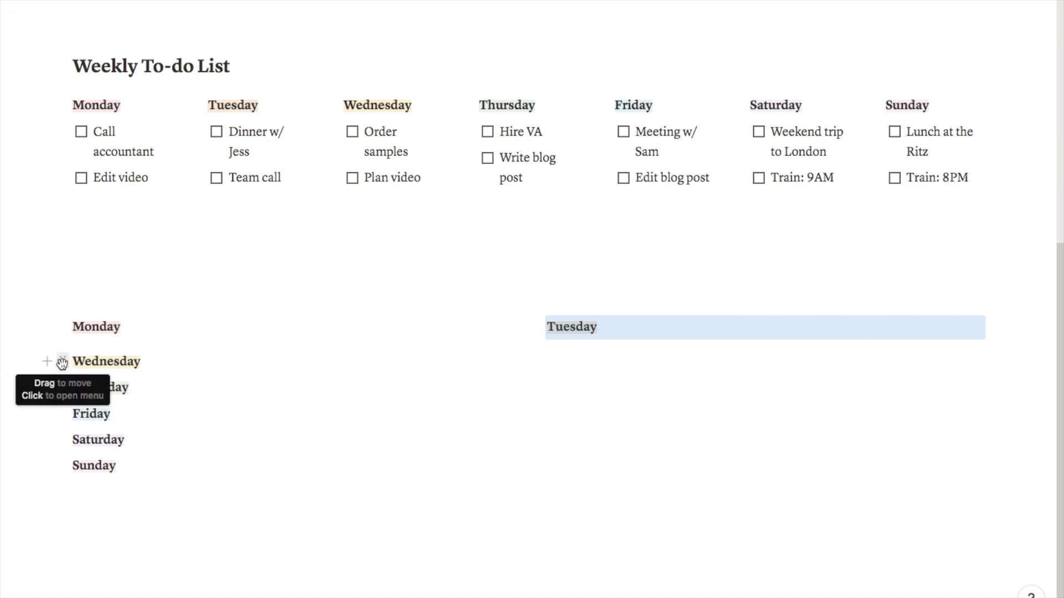
left_click_drag(106, 362, 634, 355)
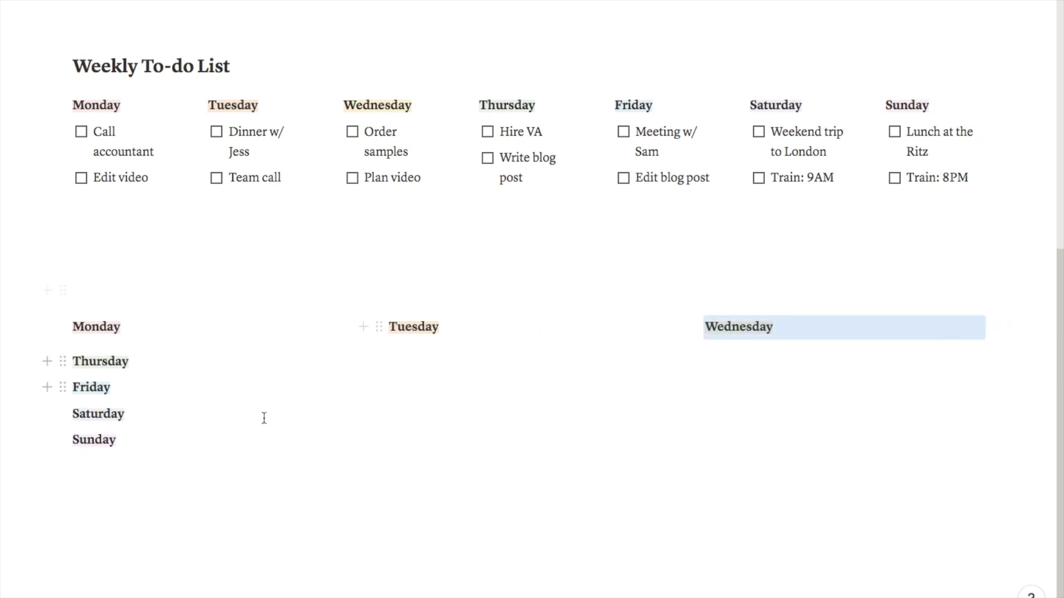
mouse_move(62, 361)
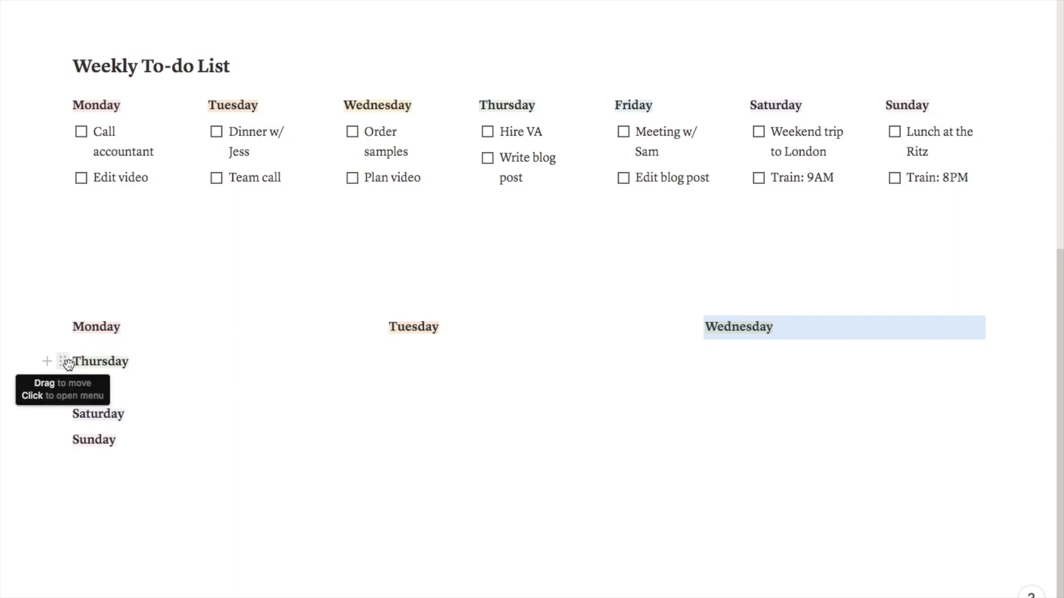
left_click_drag(95, 361, 977, 329)
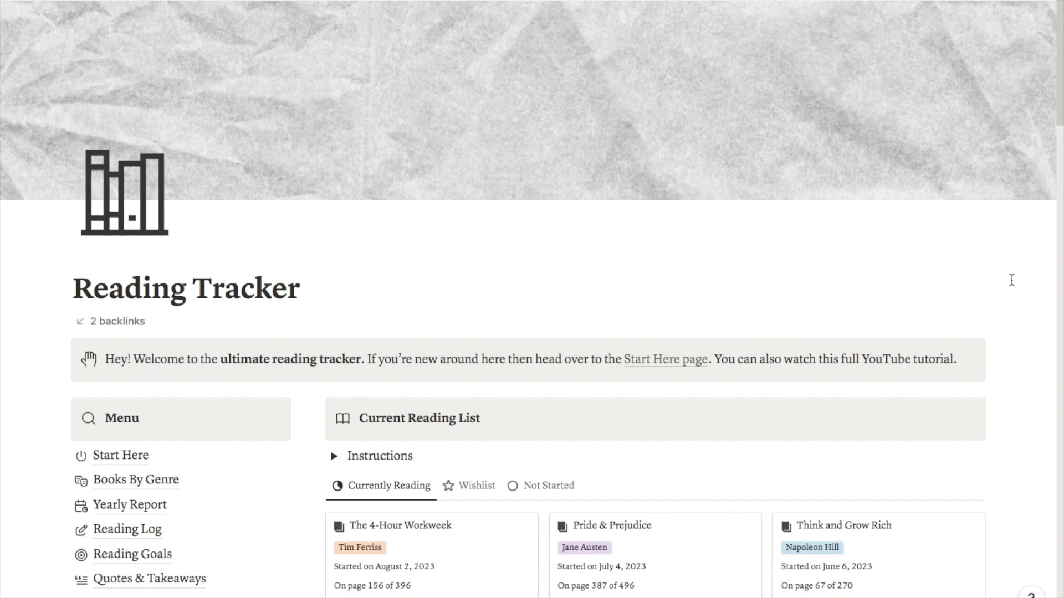
scroll("down", 3)
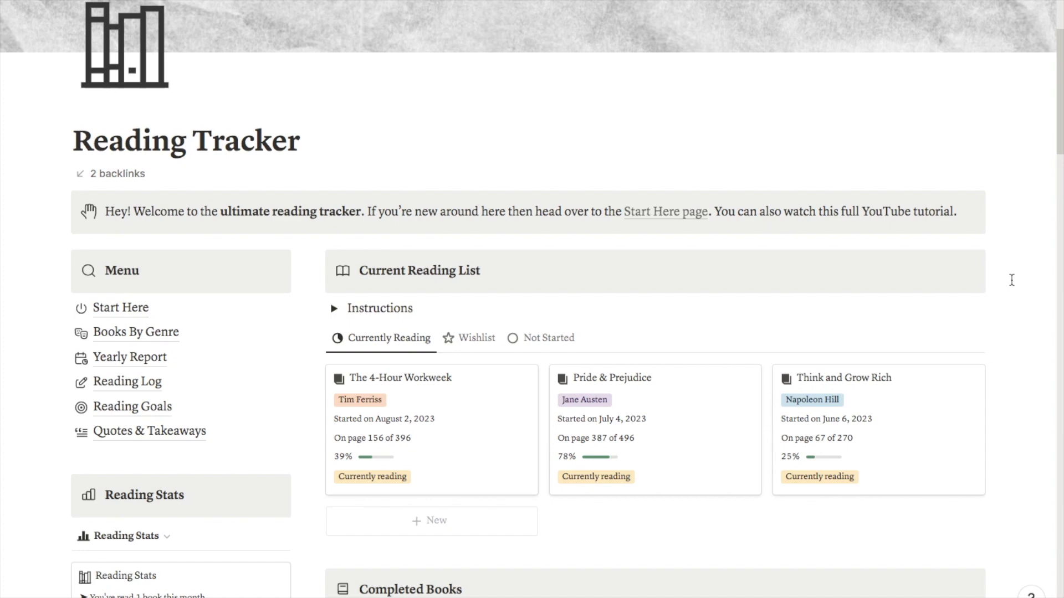
mouse_move(128, 357)
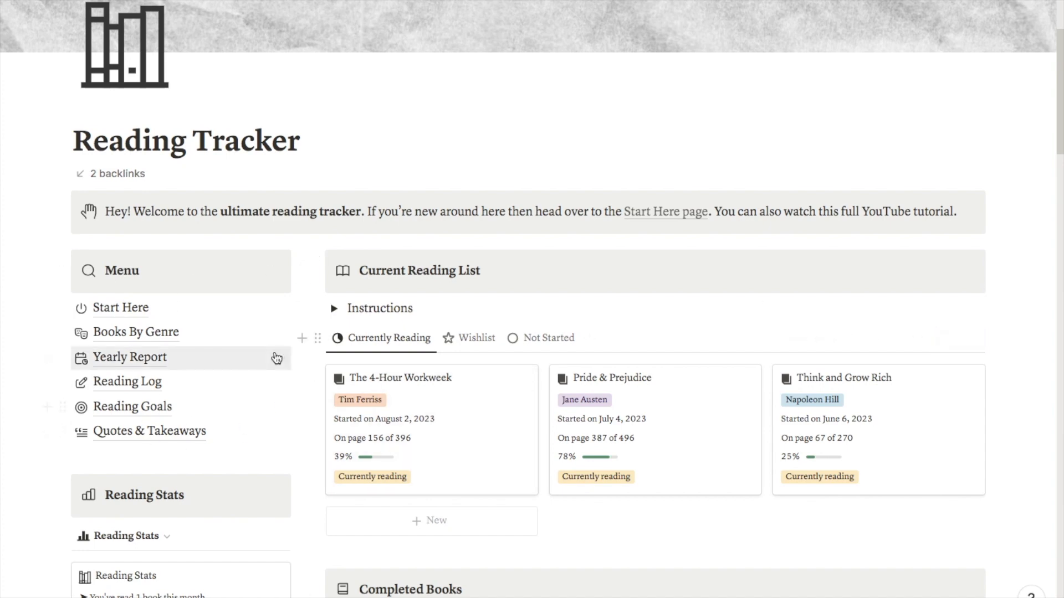
mouse_move(276, 358)
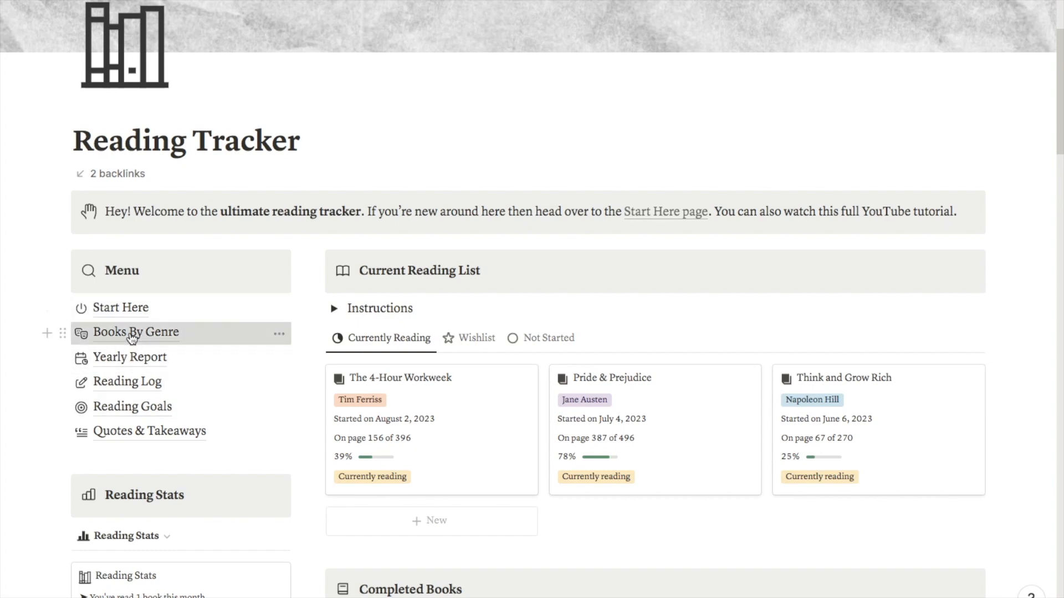
left_click(135, 332)
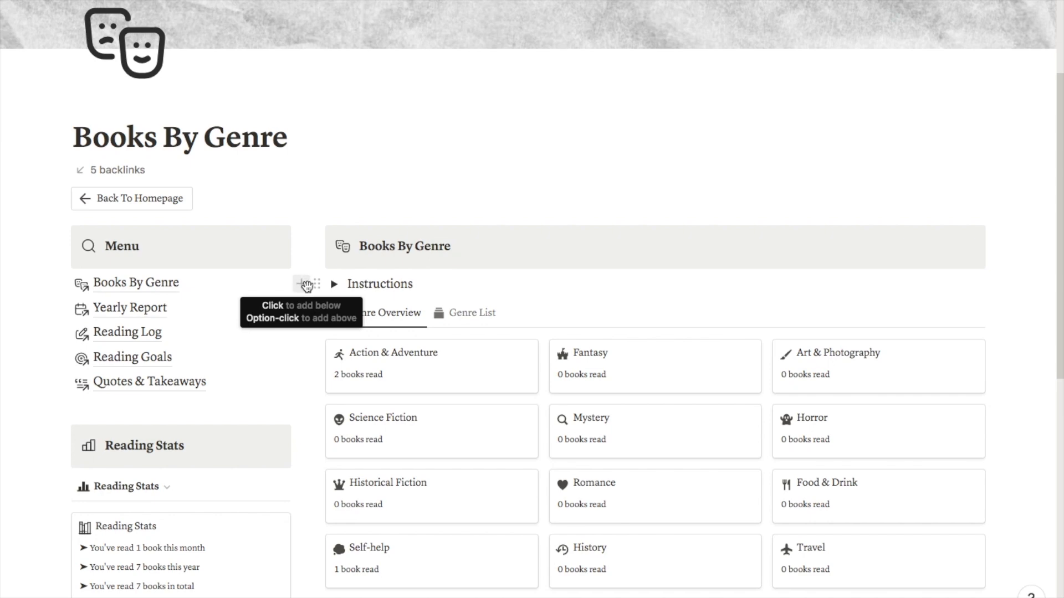
left_click(132, 199)
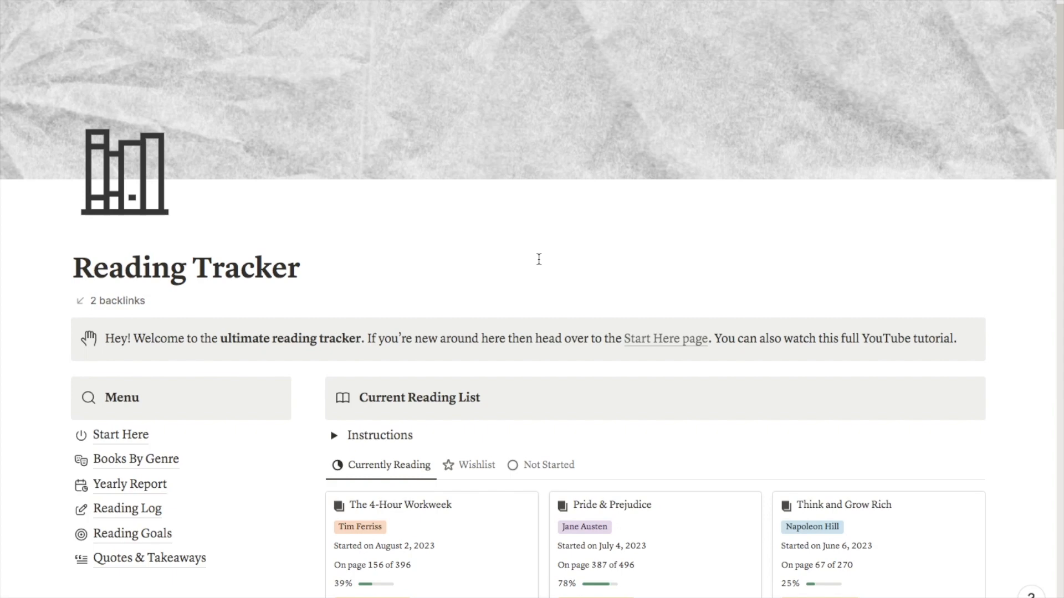
mouse_move(369, 206)
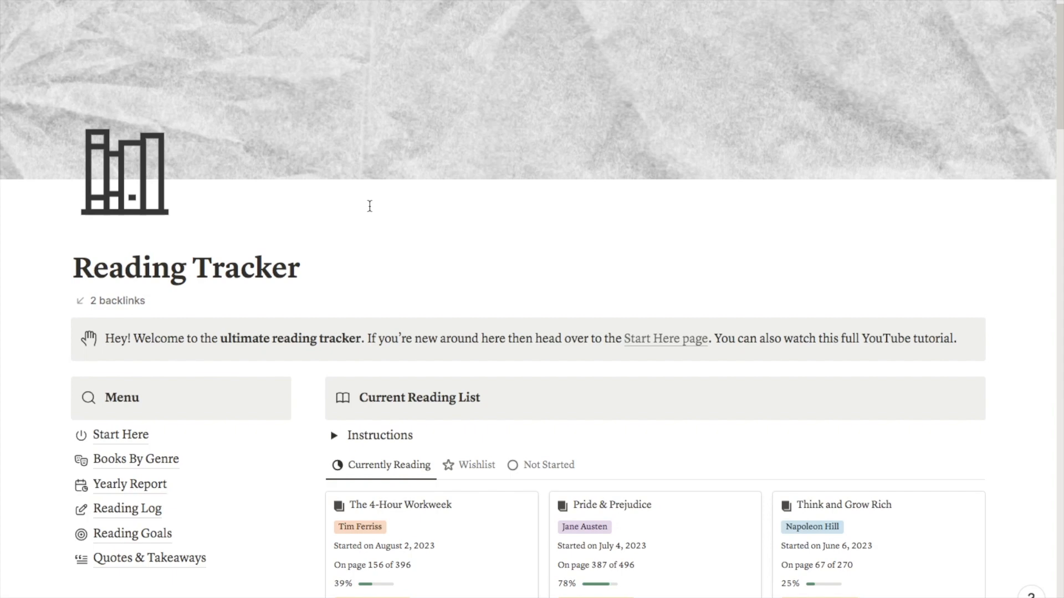